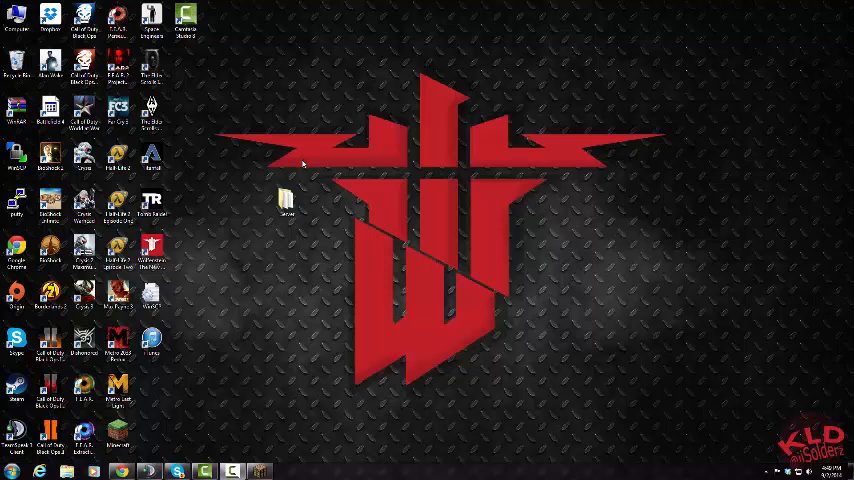
mouse_move(270, 150)
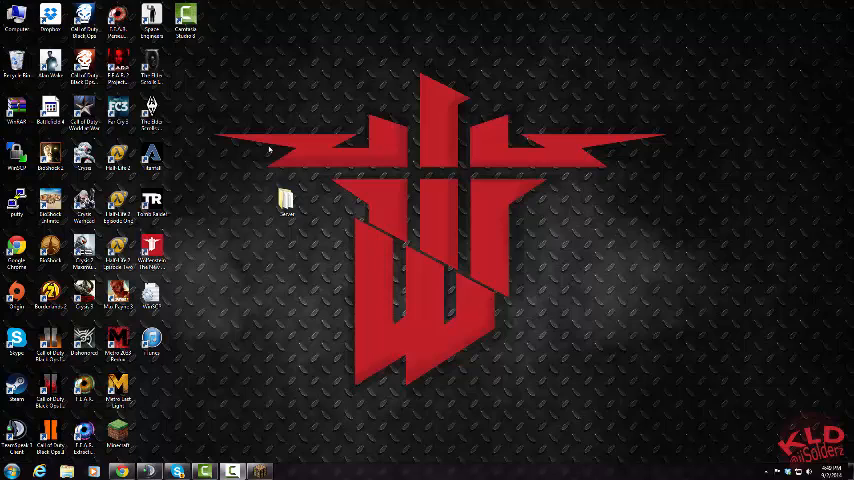
mouse_move(268, 268)
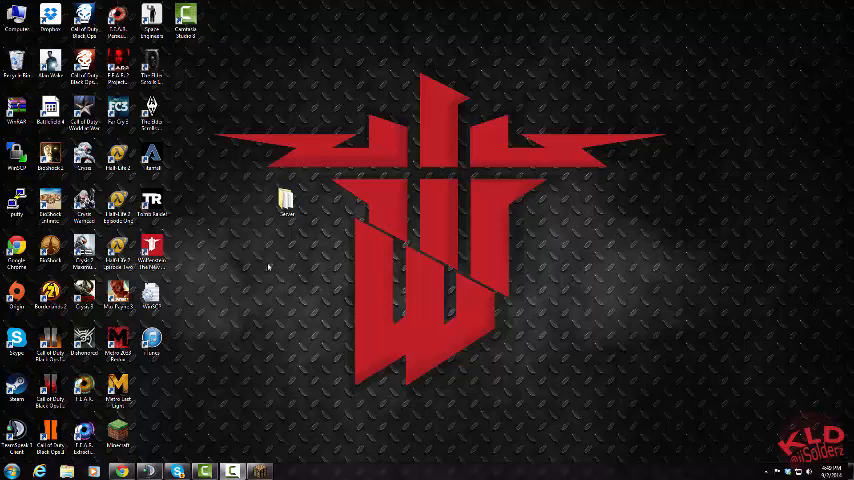
mouse_move(268, 176)
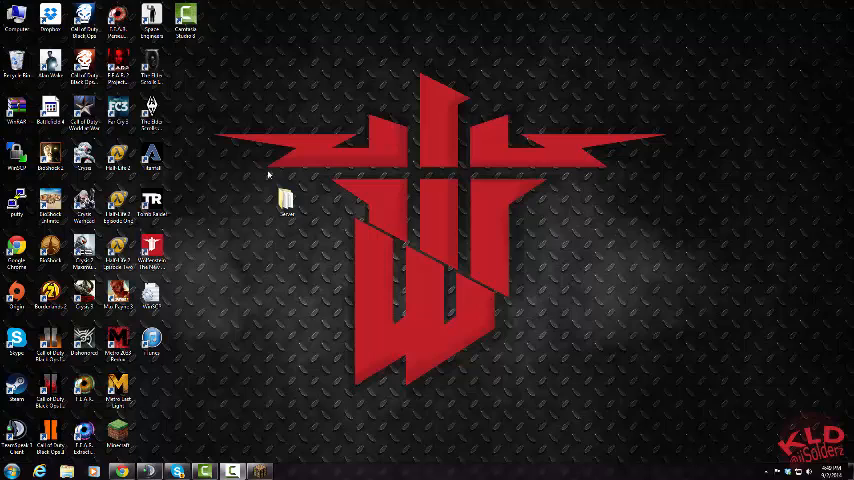
mouse_move(328, 178)
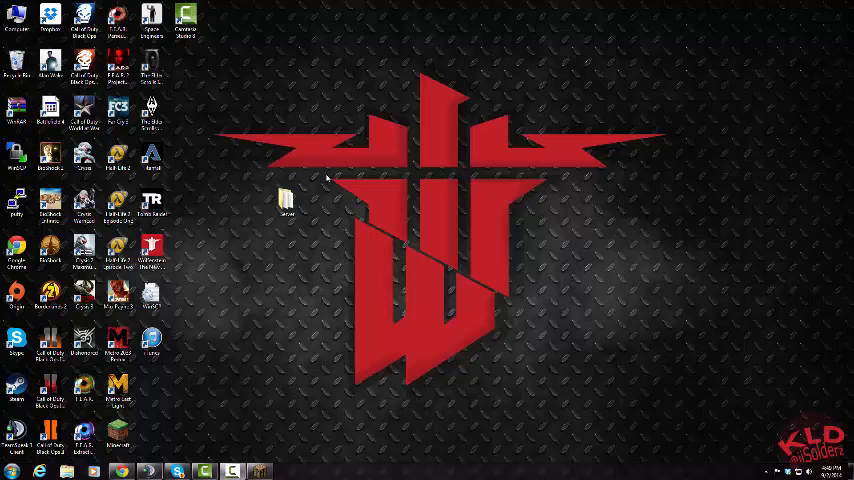
mouse_move(288, 178)
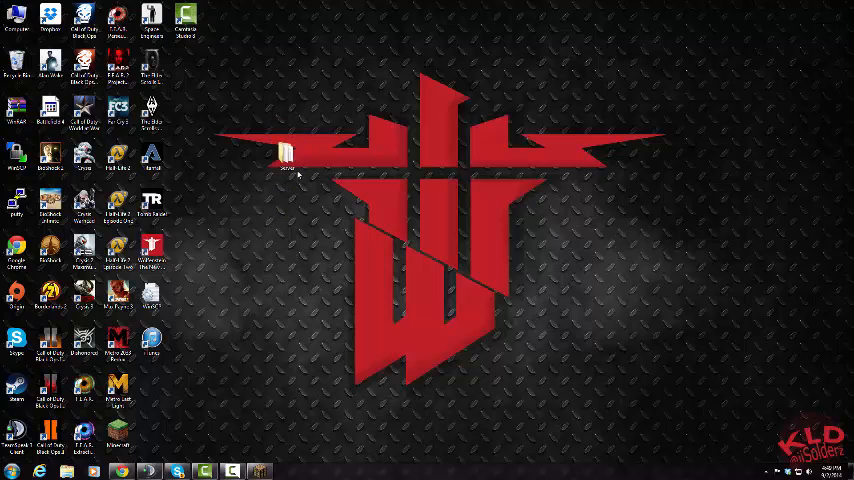
Open the server folder from the desktop and create a new blank text document in it.
drag(288, 152, 288, 202)
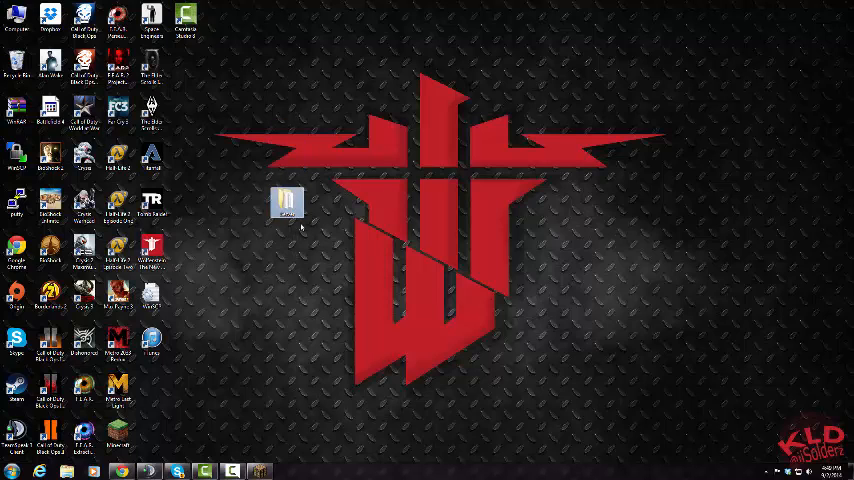
mouse_move(328, 250)
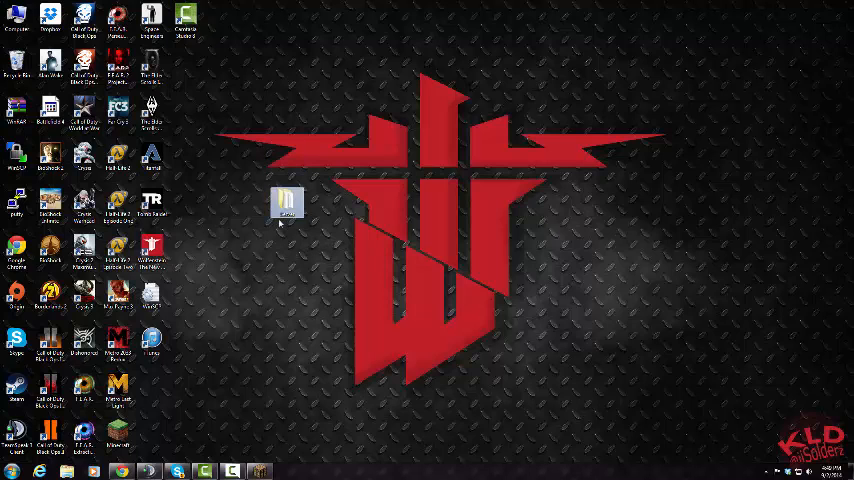
mouse_move(288, 210)
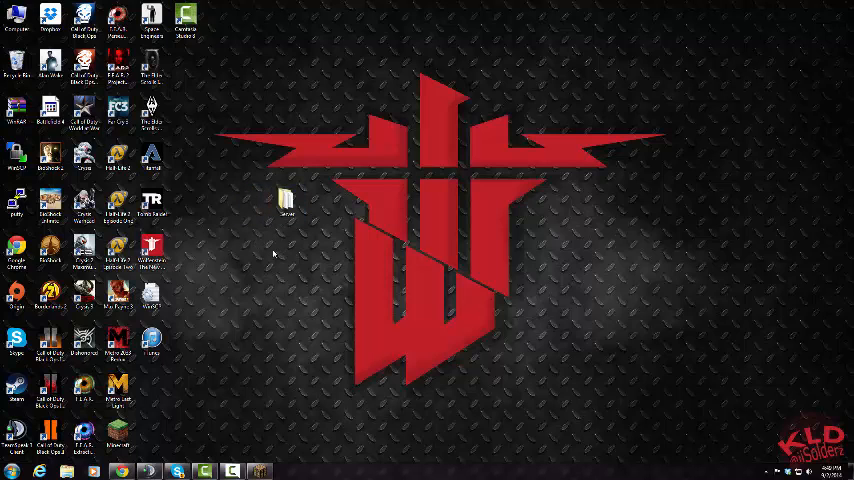
mouse_move(290, 246)
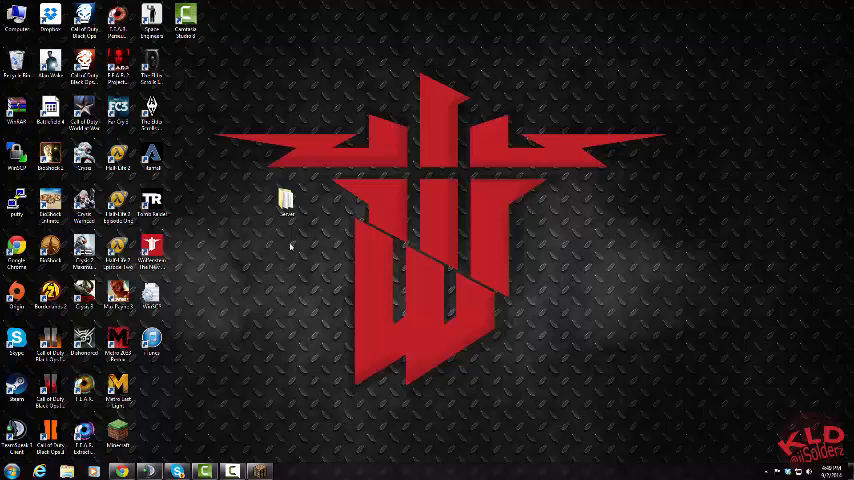
click(286, 200)
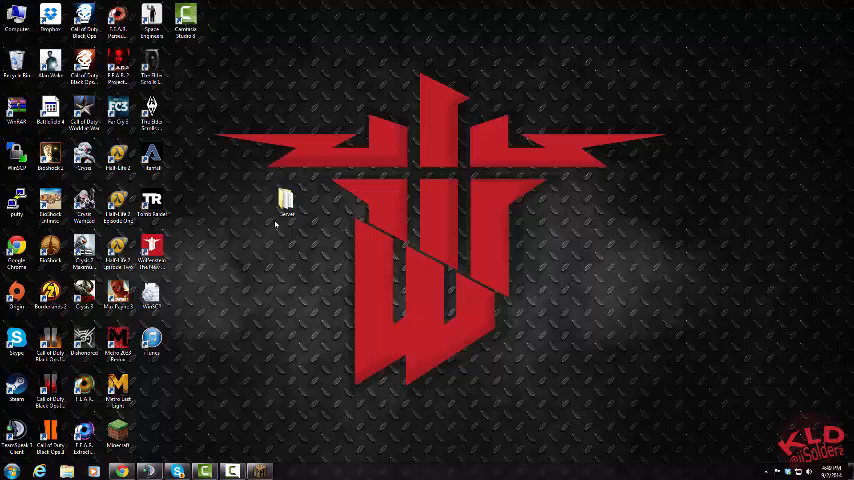
mouse_move(158, 430)
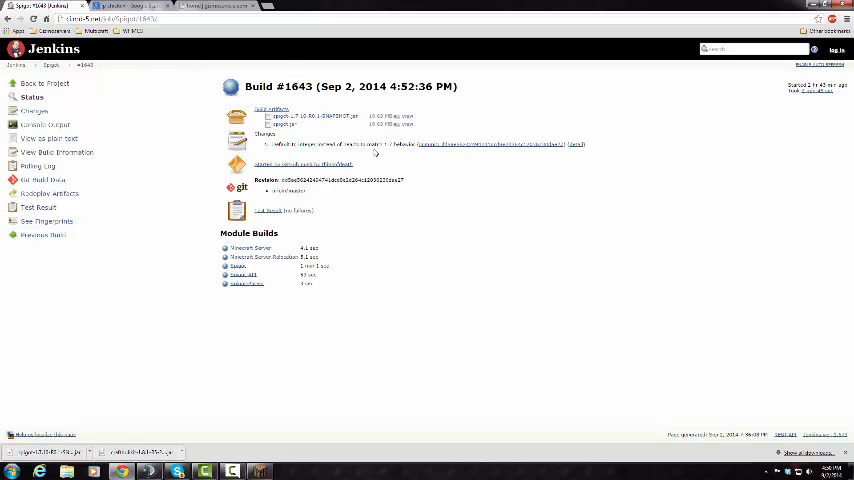
mouse_move(374, 152)
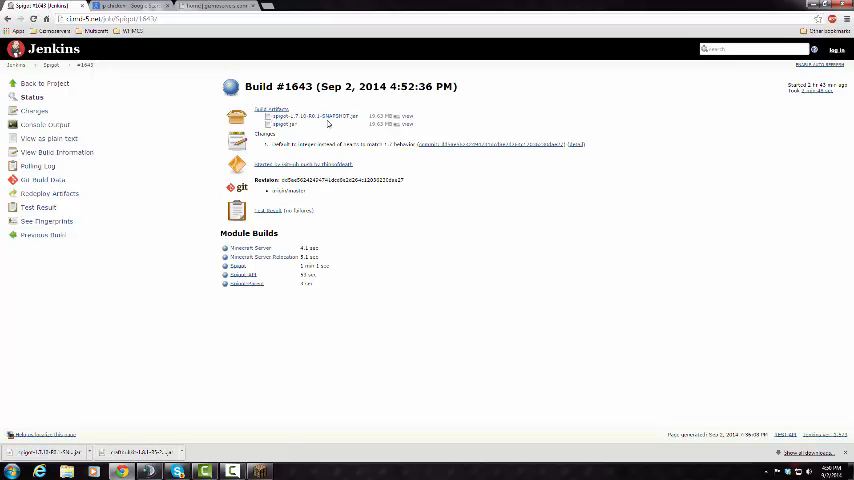
mouse_move(316, 152)
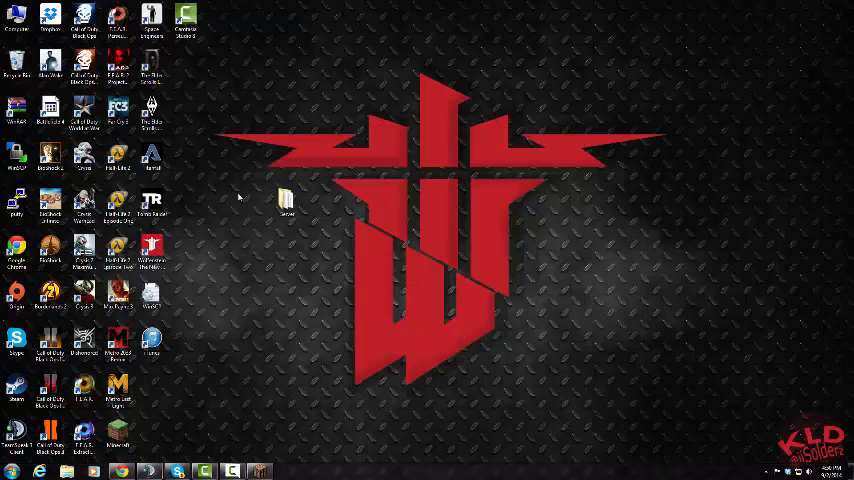
click(286, 200)
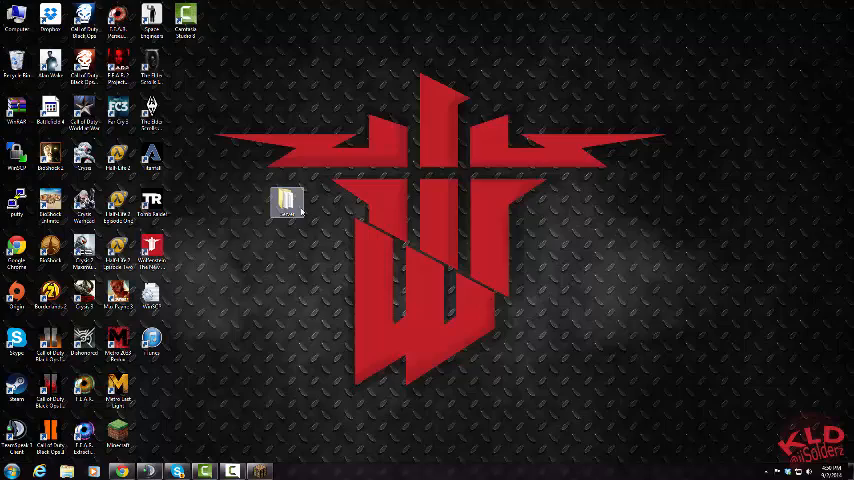
double_click(288, 204)
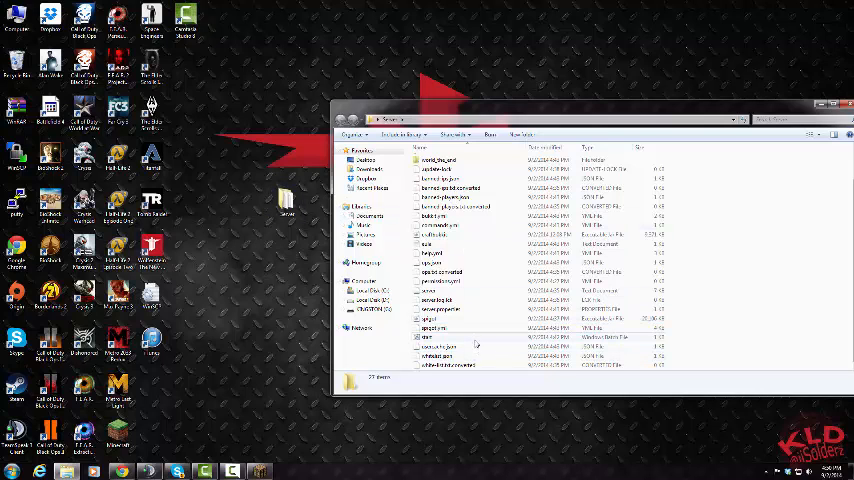
mouse_move(440, 348)
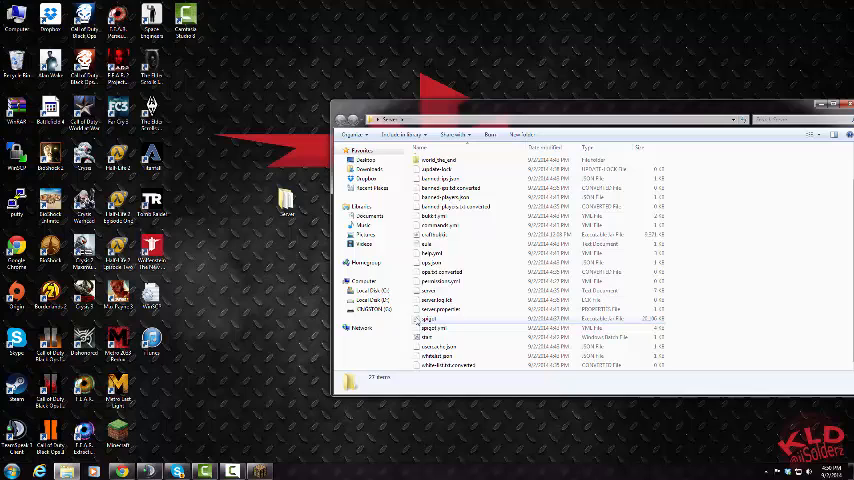
mouse_move(428, 318)
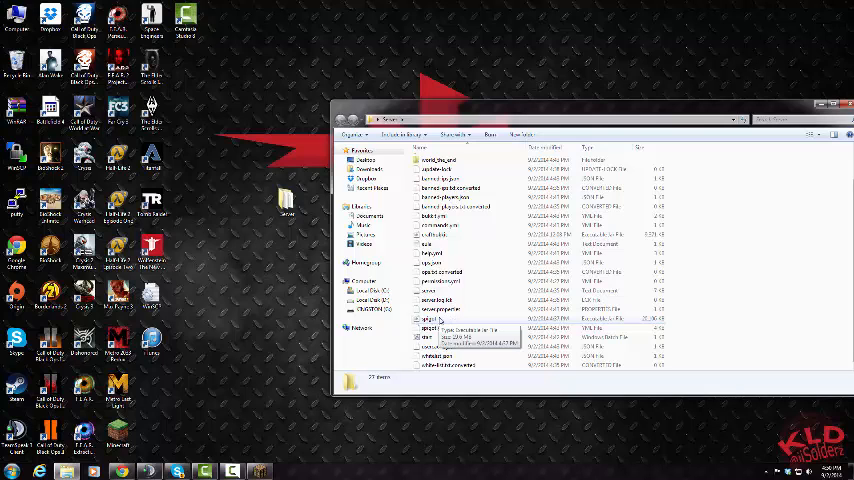
click(430, 320)
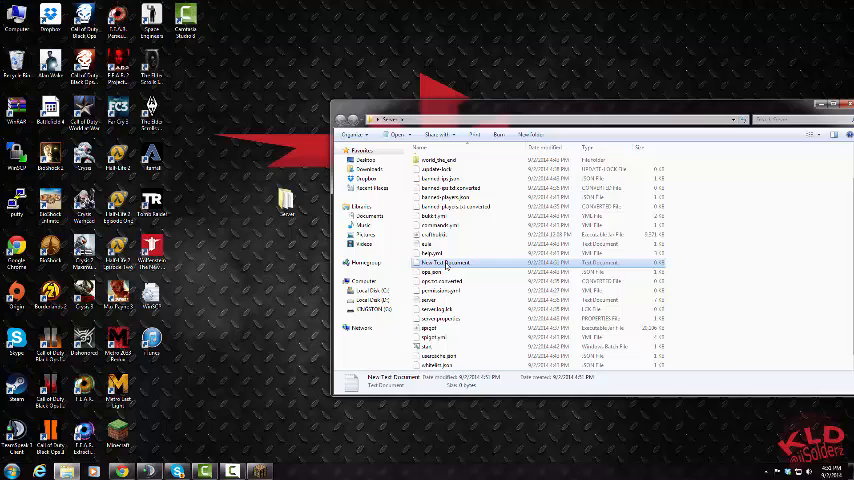
double_click(444, 262)
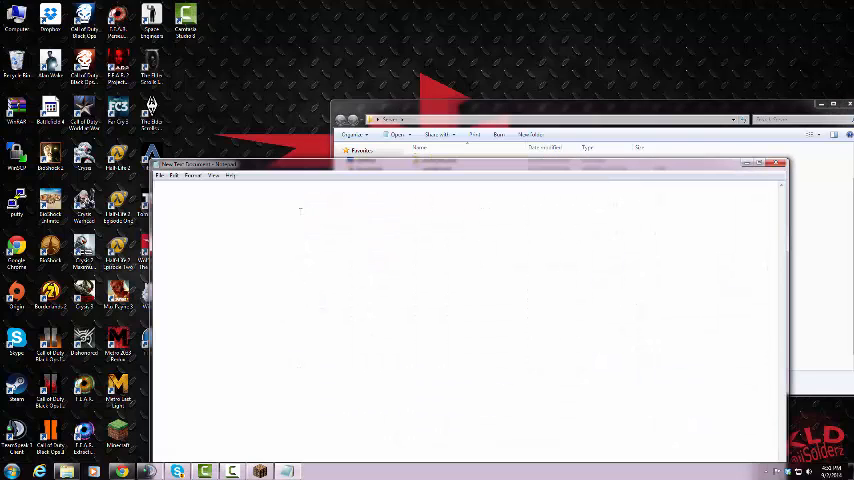
mouse_move(526, 250)
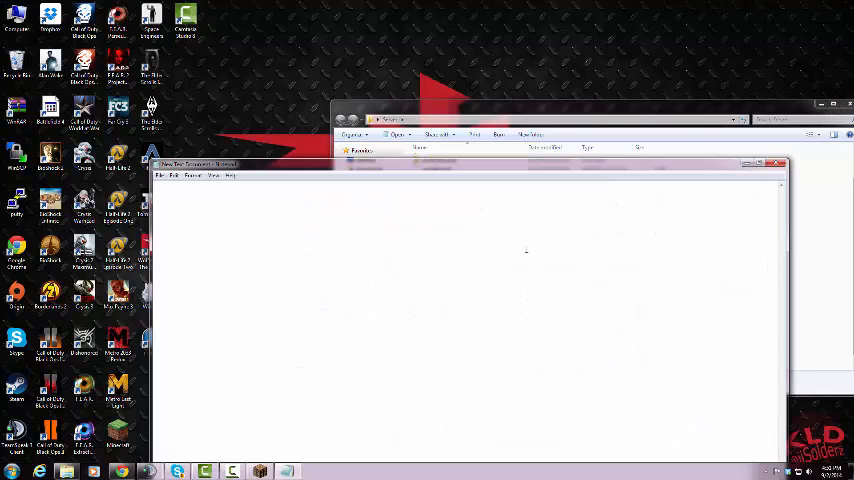
text(@ECHO OFF)
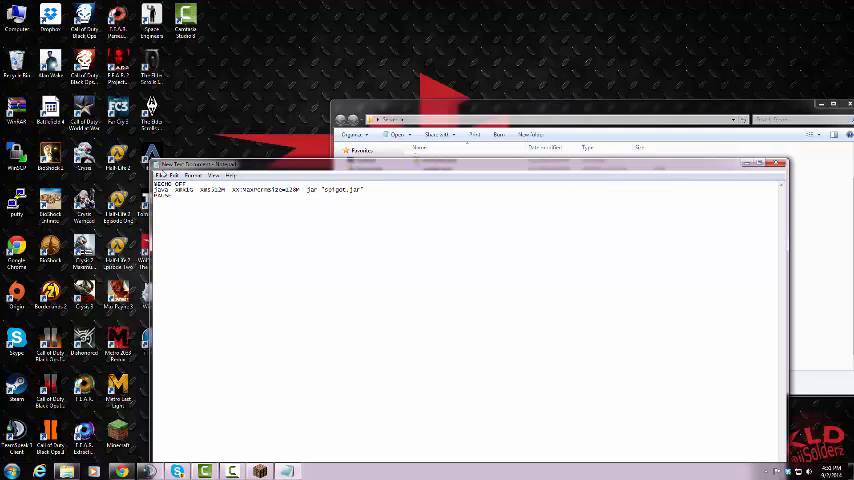
click(160, 176)
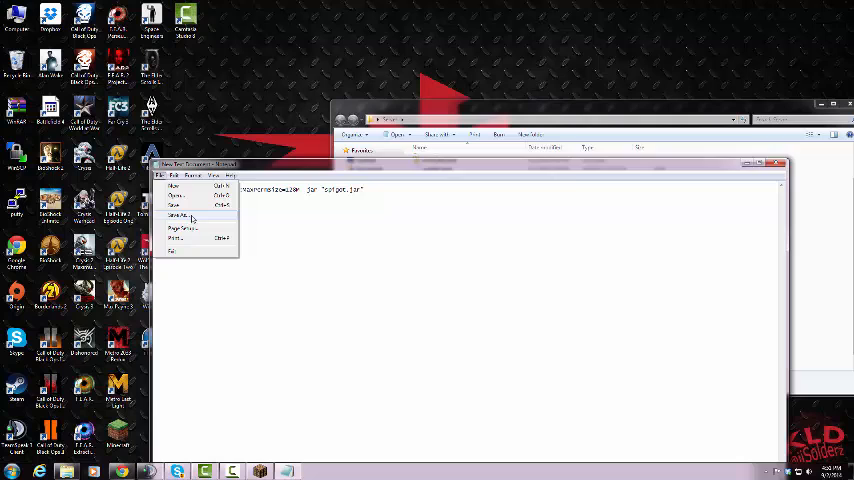
Save the script into the server folder via Save As with type All Files.
click(178, 216)
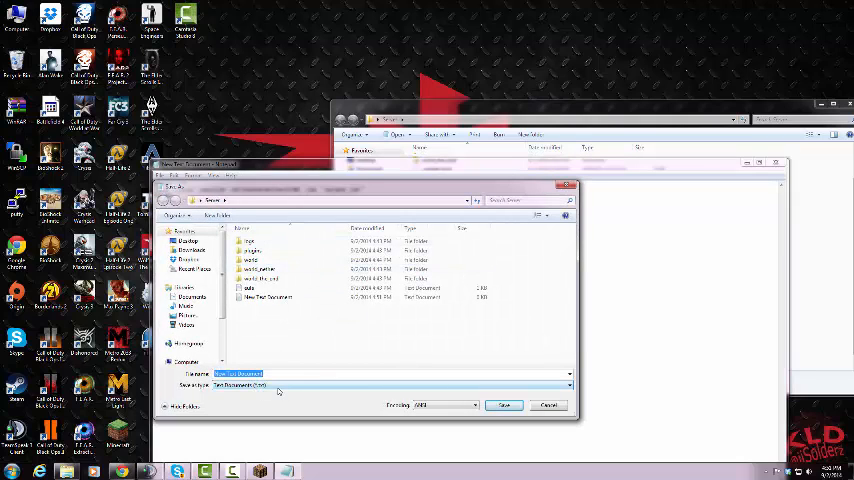
click(568, 384)
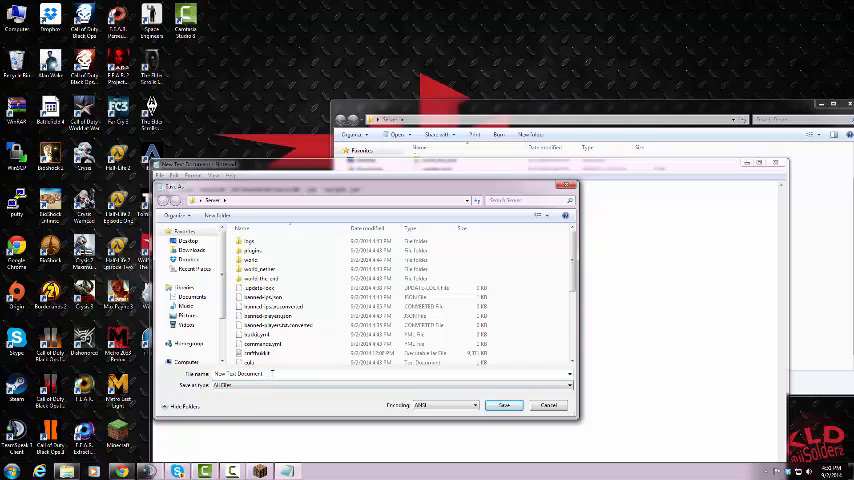
click(240, 372)
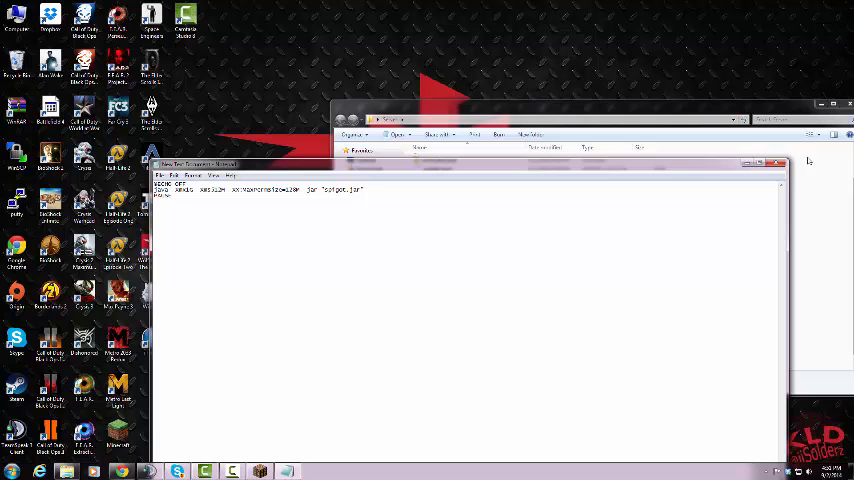
Bring the server folder back to front and select the newly saved script file.
click(780, 164)
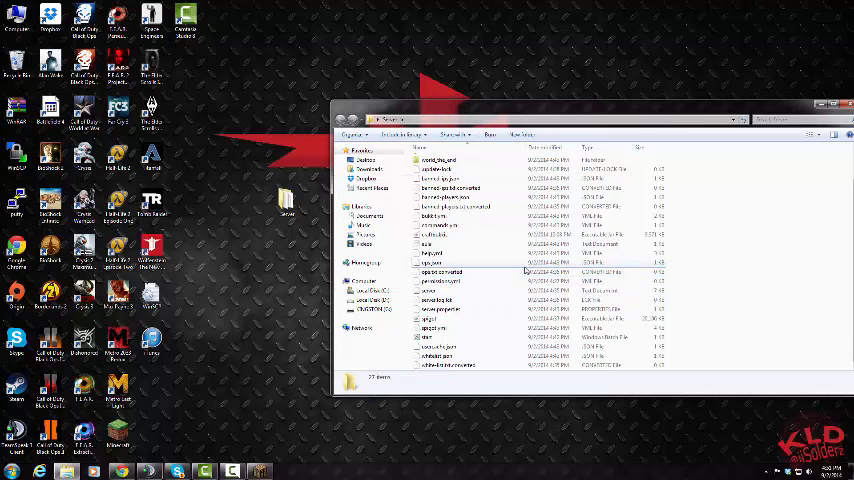
click(430, 336)
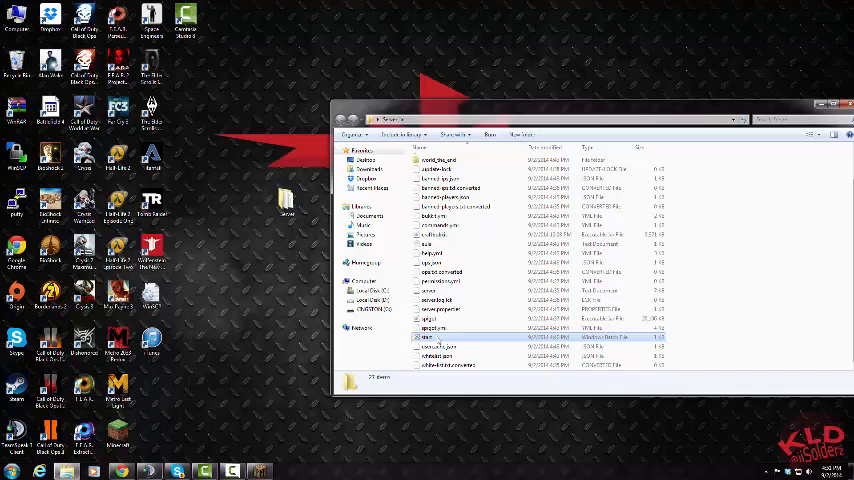
click(430, 338)
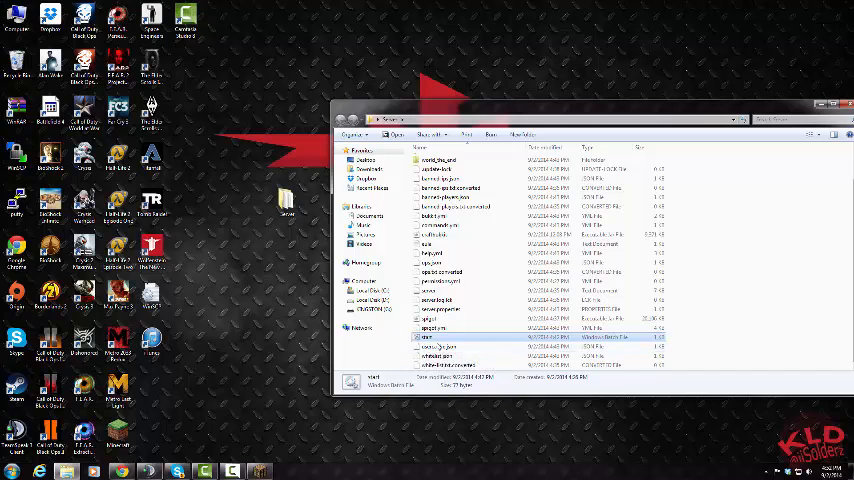
mouse_move(440, 340)
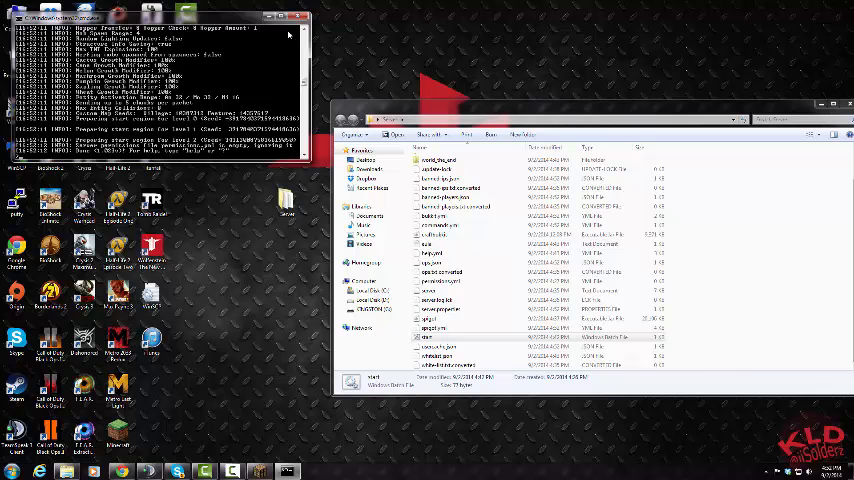
Minimize the running server console so the folder is visible again.
click(300, 18)
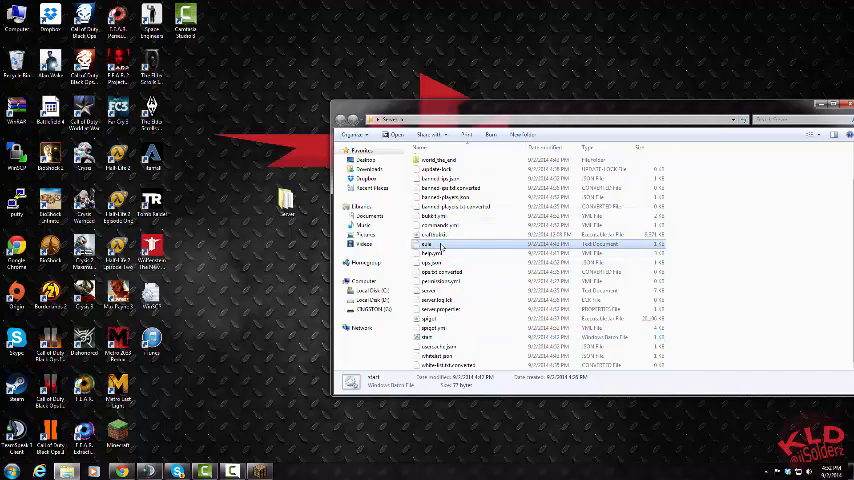
right_click(432, 244)
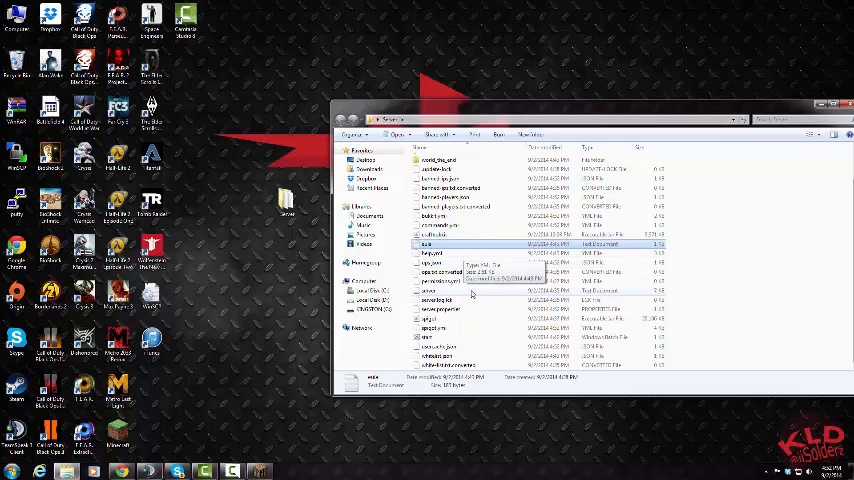
mouse_move(176, 416)
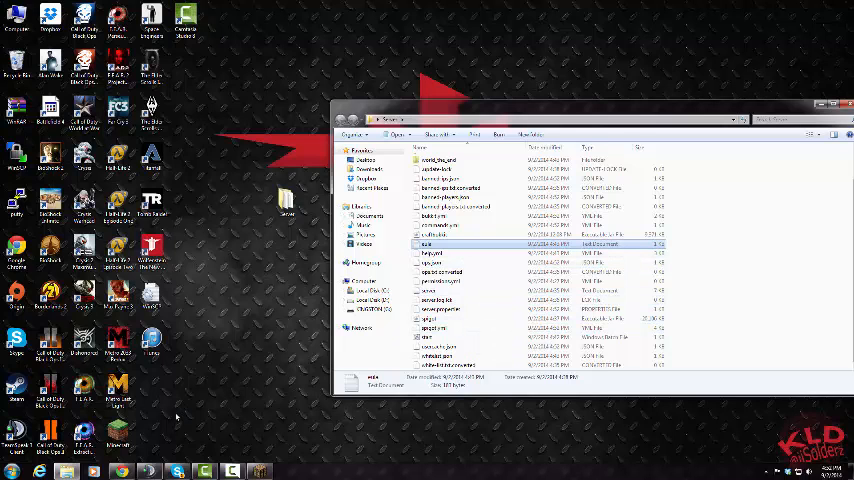
click(10, 472)
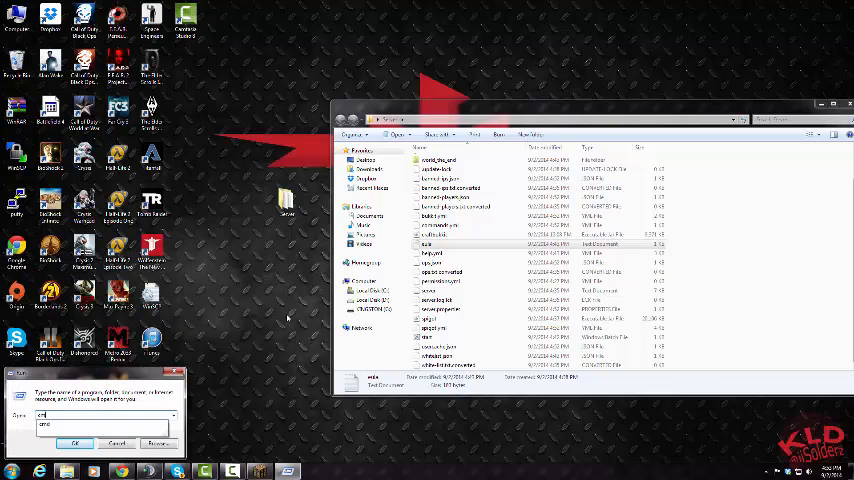
Launch Command Prompt to look up the computer's local IP with ipconfig.
click(76, 444)
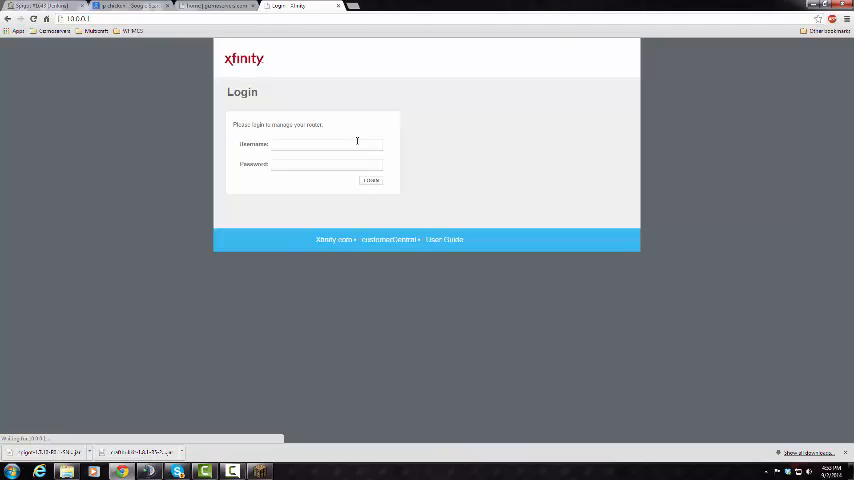
Log in to the Xfinity gateway as 'admin' with the saved password.
click(324, 144)
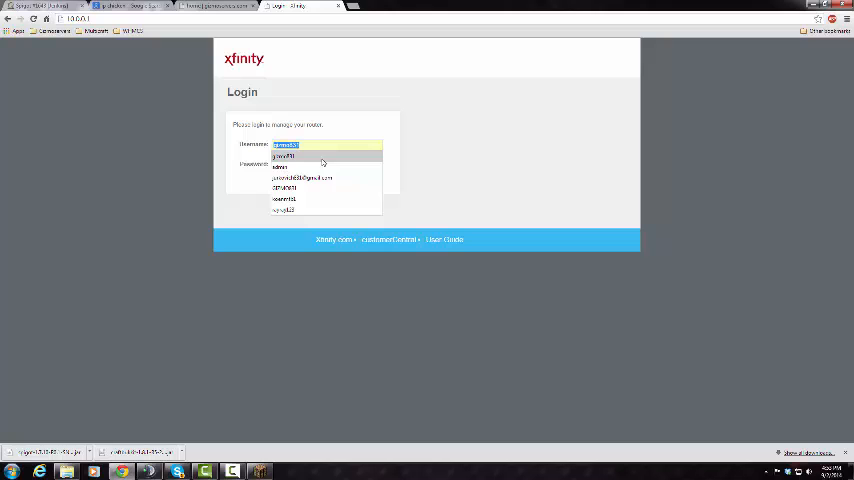
click(284, 168)
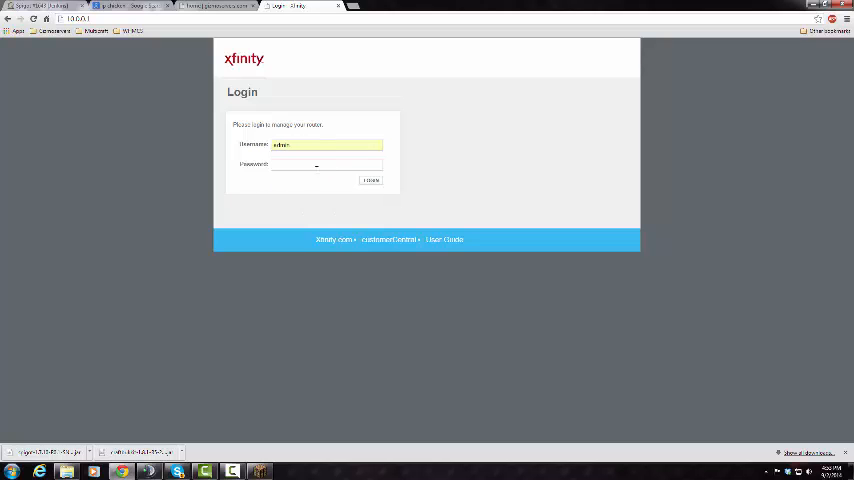
text(password)
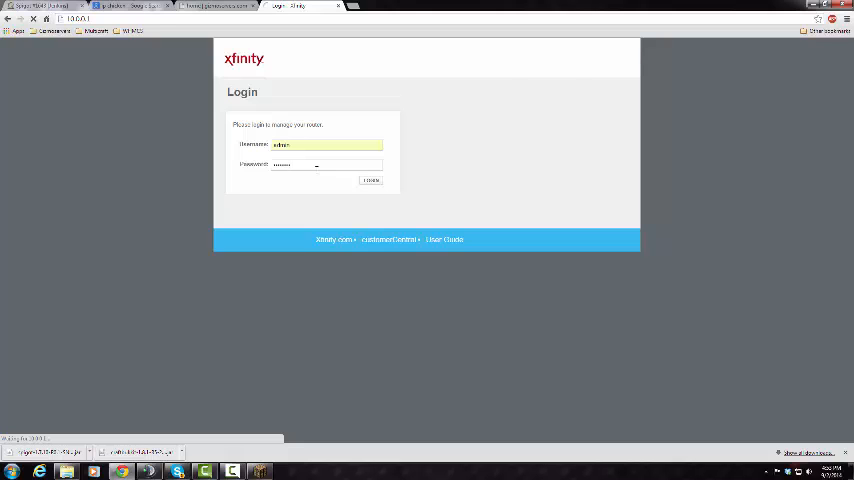
click(372, 180)
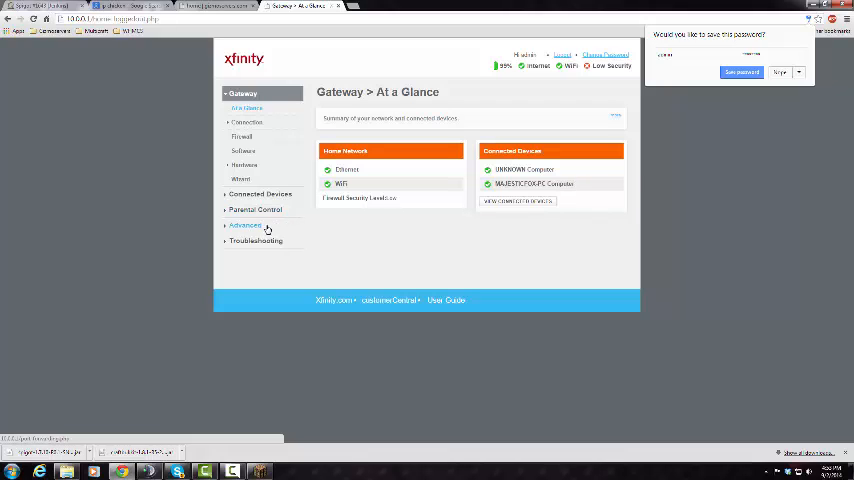
mouse_move(256, 224)
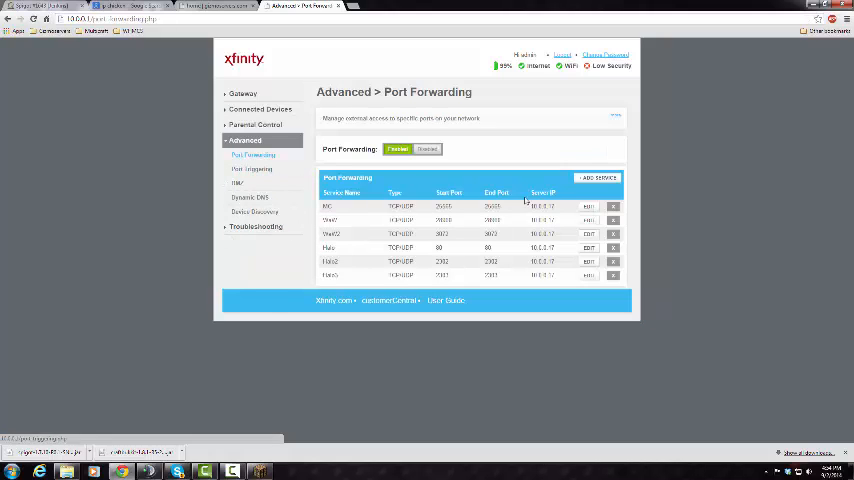
mouse_move(420, 224)
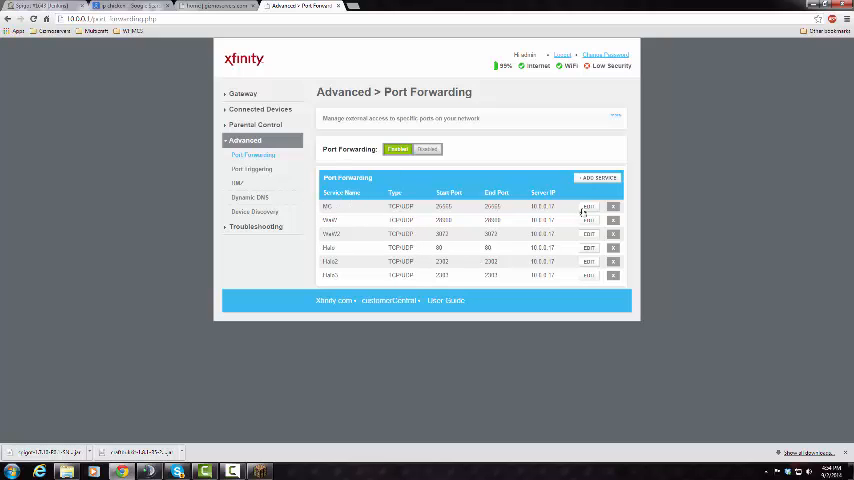
Add a TCP/UDP forwarding rule for port 25565 to the server IP, then look up the public IP.
click(598, 178)
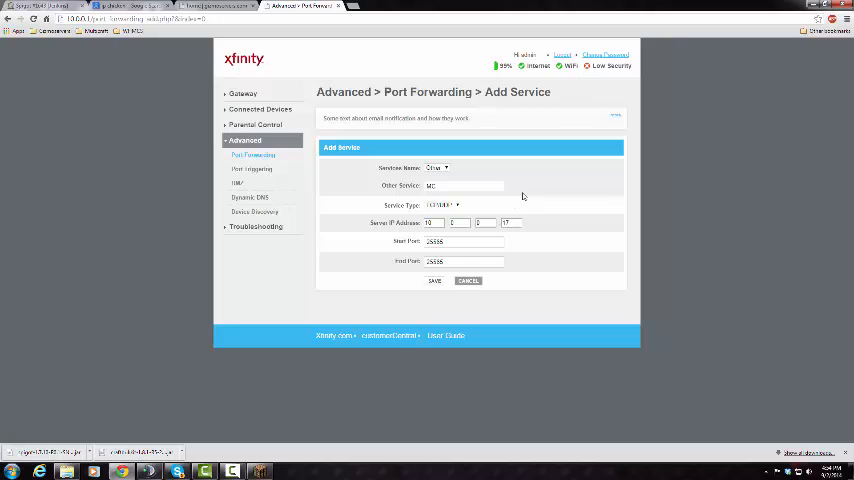
mouse_move(466, 178)
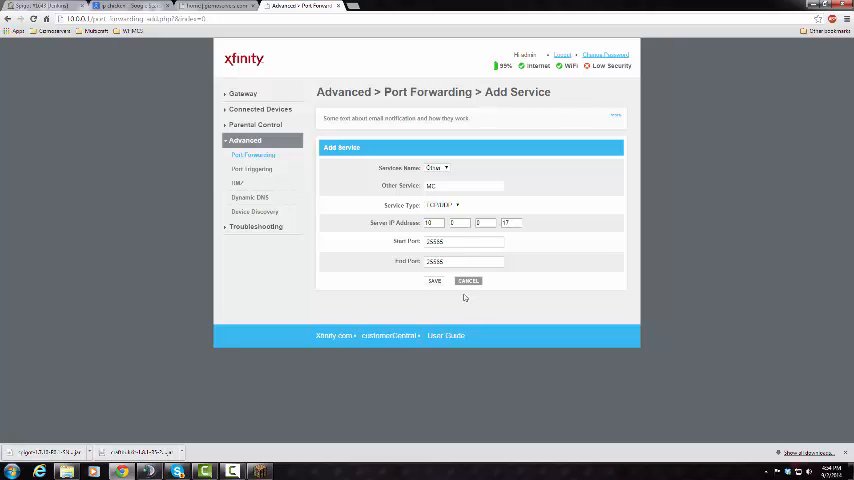
mouse_move(456, 300)
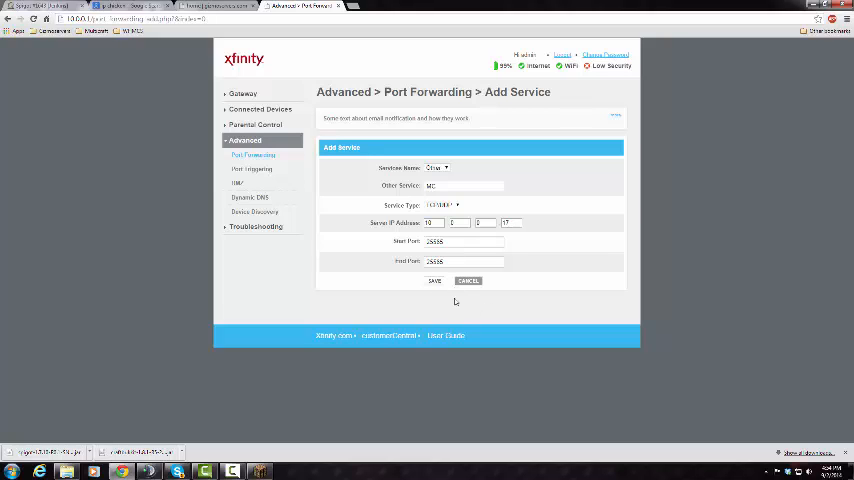
mouse_move(436, 252)
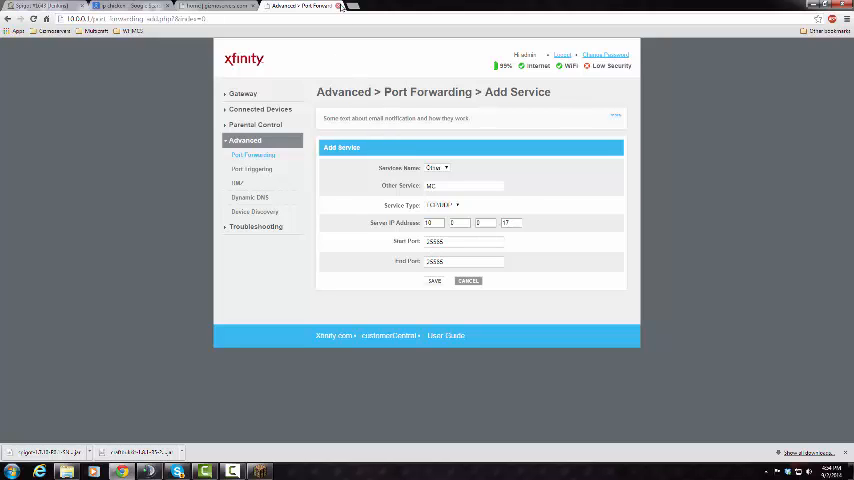
click(130, 6)
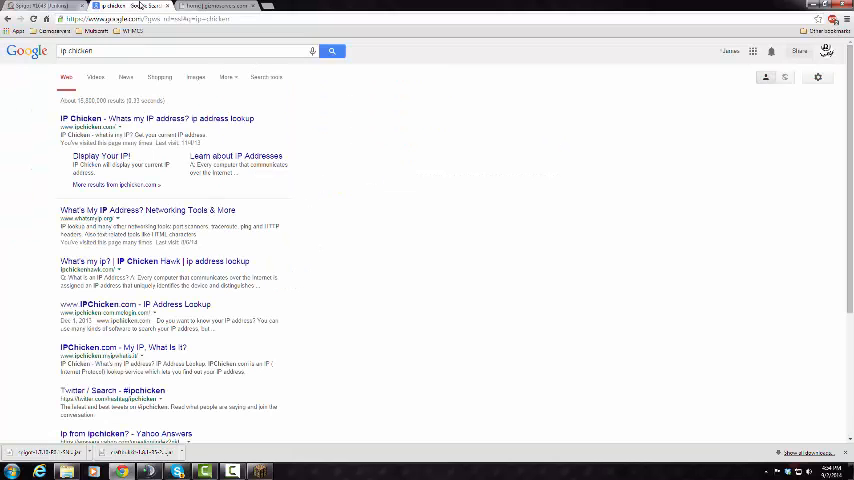
mouse_move(192, 50)
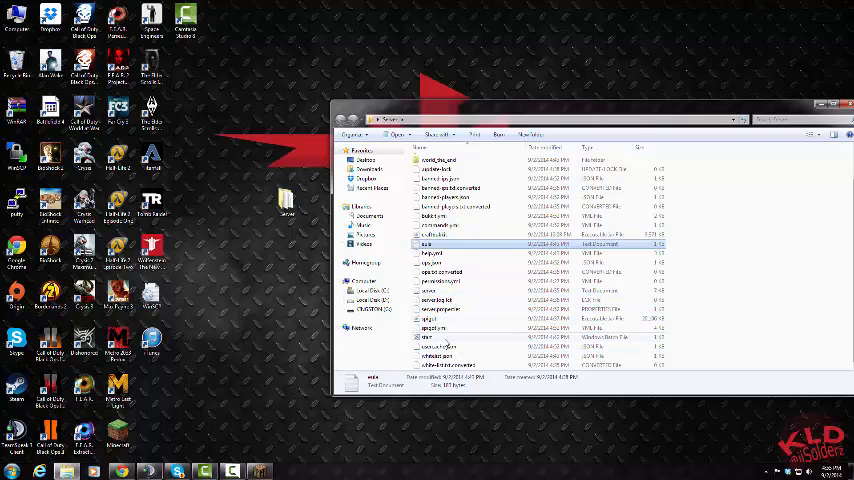
Launch Minecraft and join the server through Multiplayer Direct Connect at its address.
double_click(430, 336)
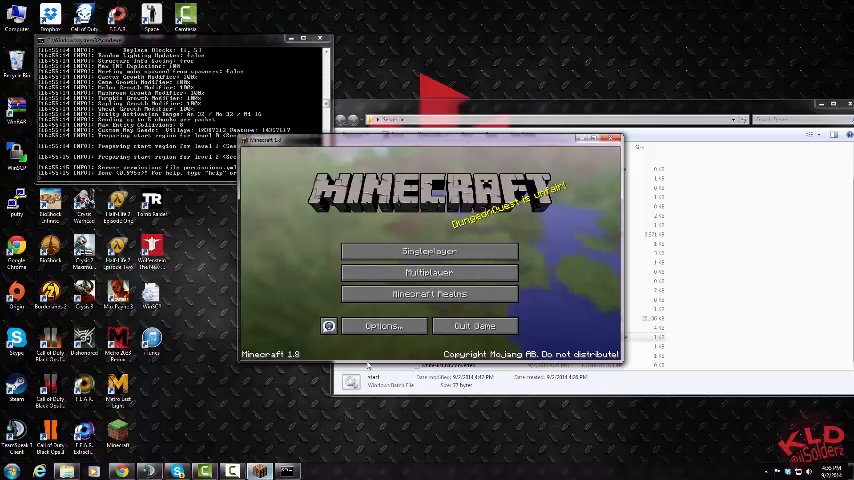
mouse_move(270, 368)
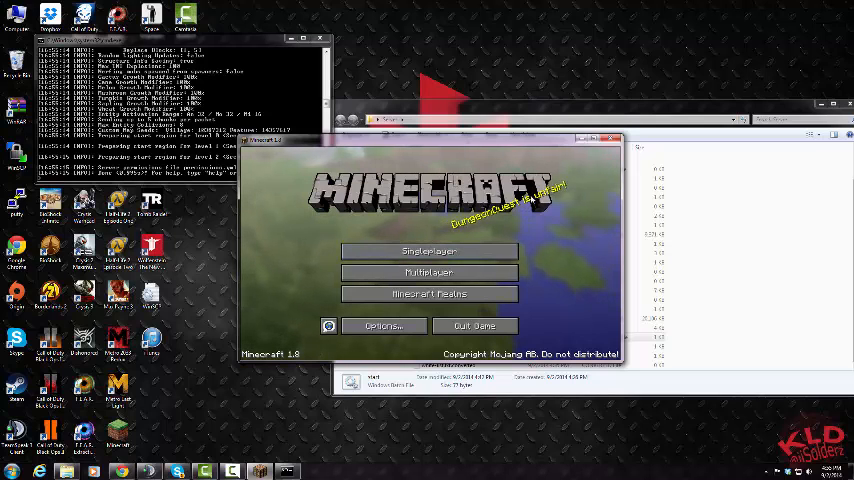
click(428, 272)
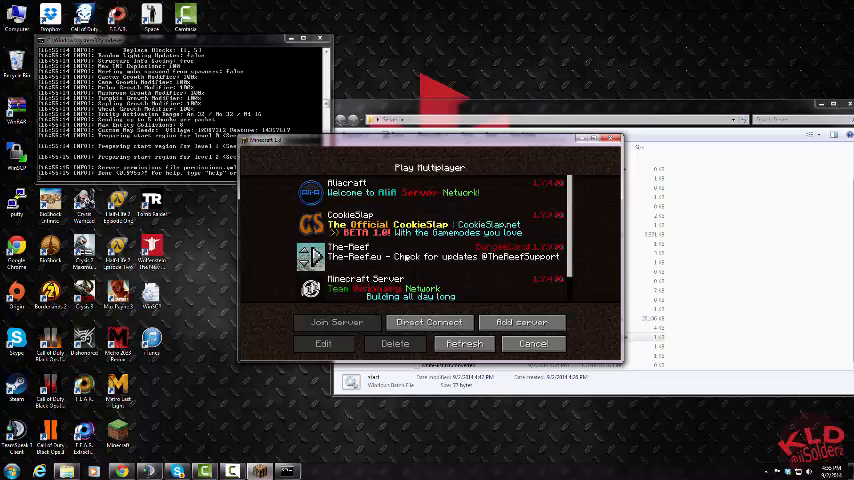
click(428, 322)
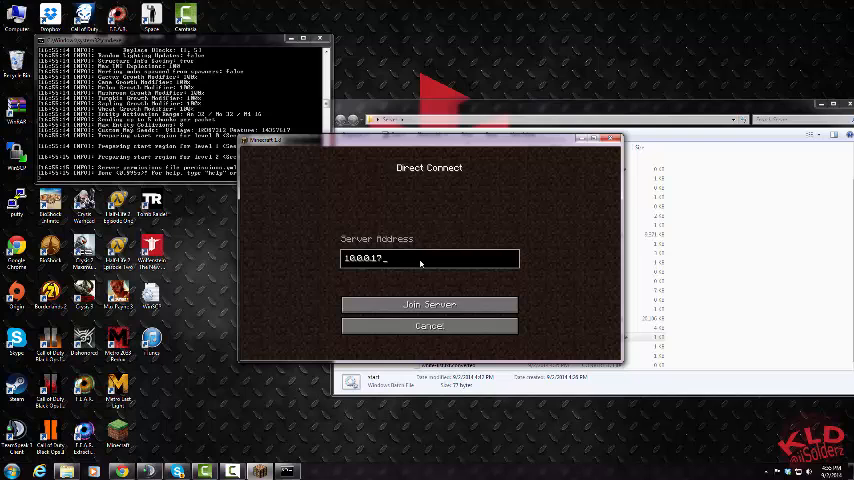
click(428, 304)
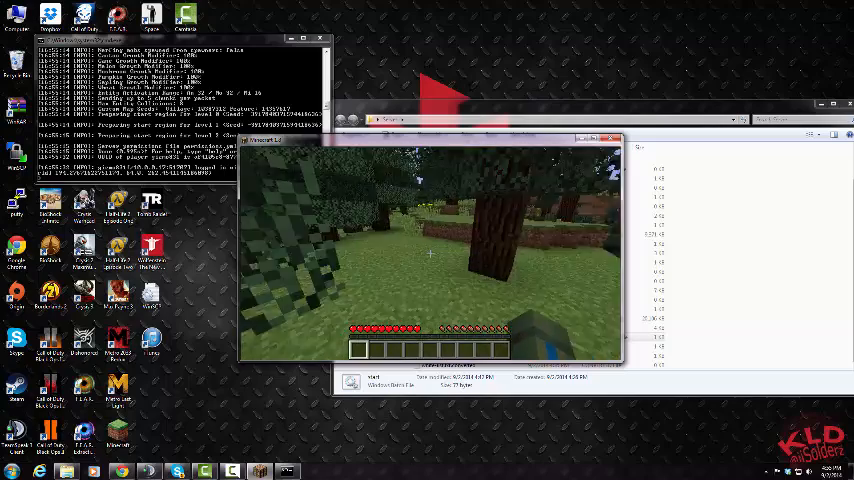
mouse_move(430, 250)
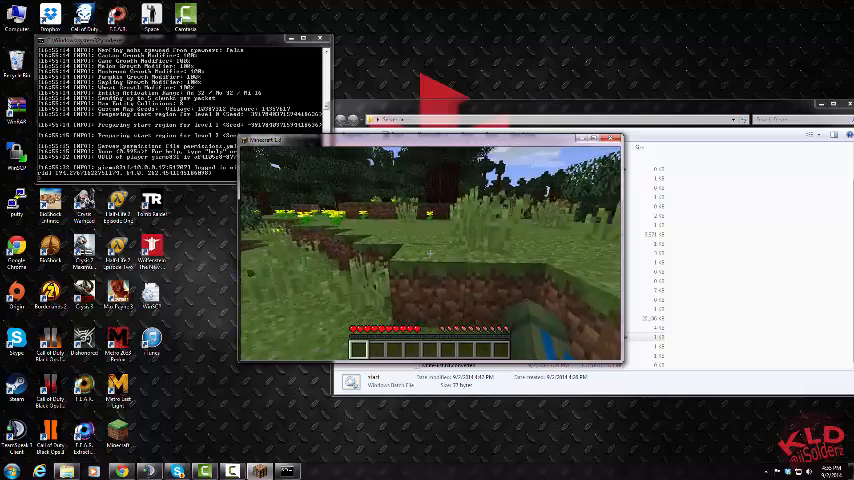
key(Escape)
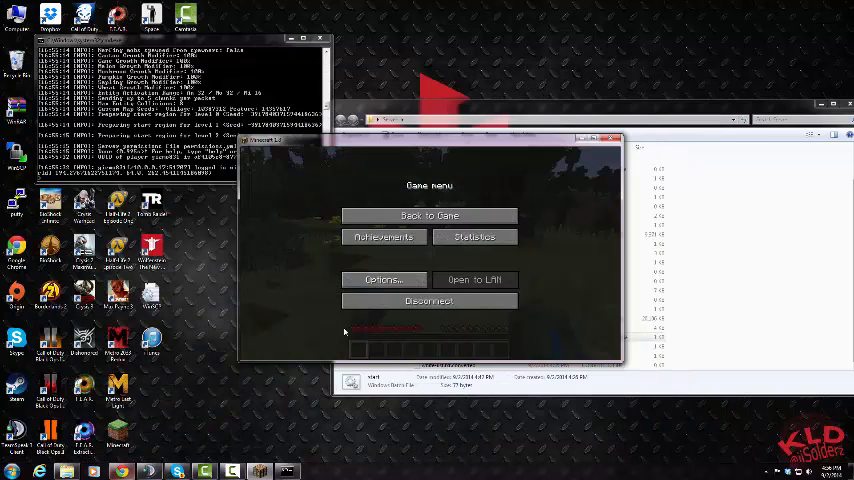
mouse_move(508, 148)
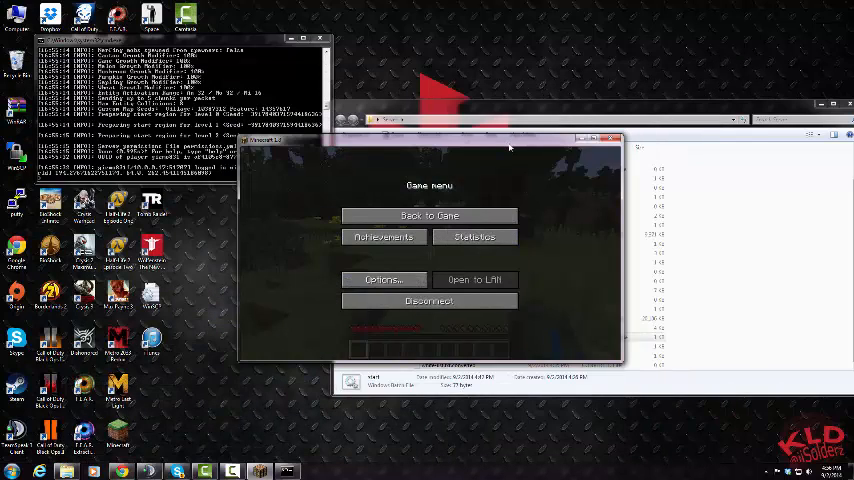
click(428, 216)
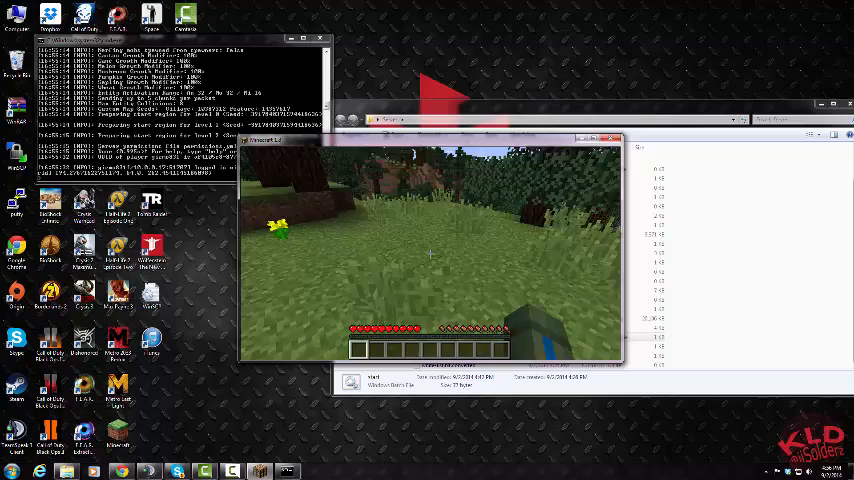